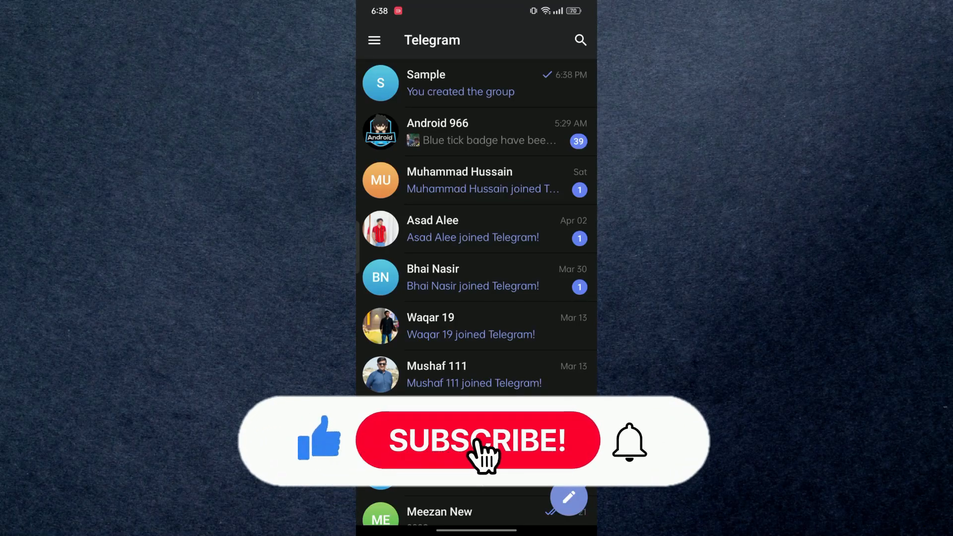
Search chats for 'mention bot' and open the Mention Bot result.
click(477, 440)
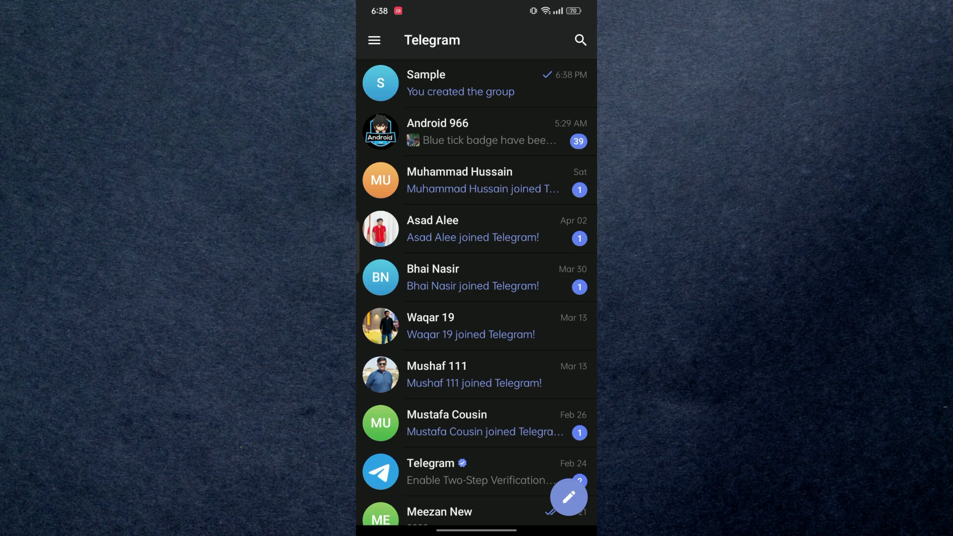
click(579, 41)
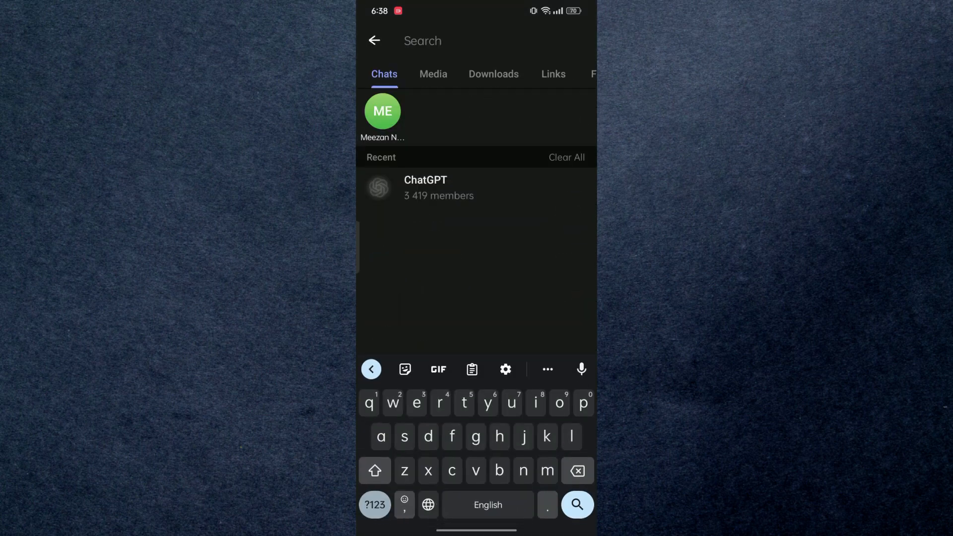
text(mention)
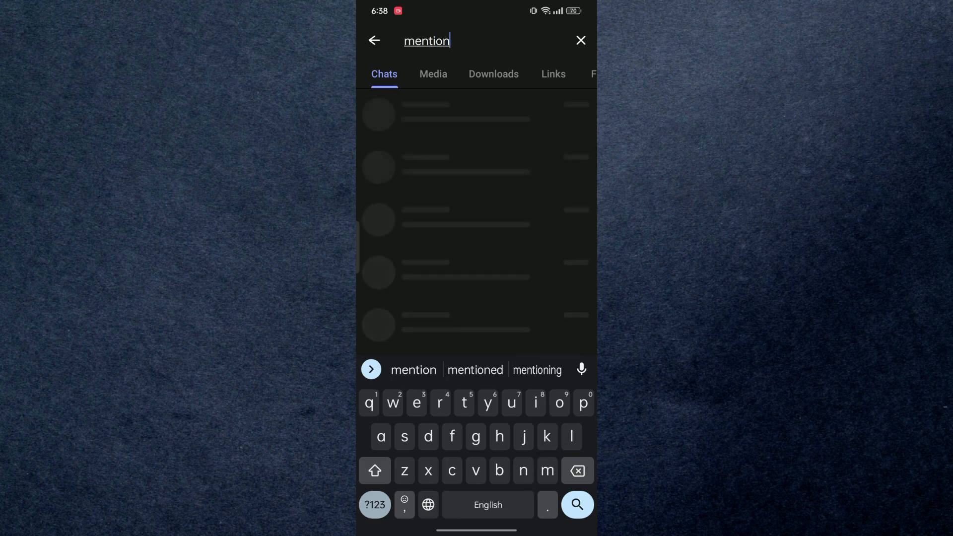
text(bot)
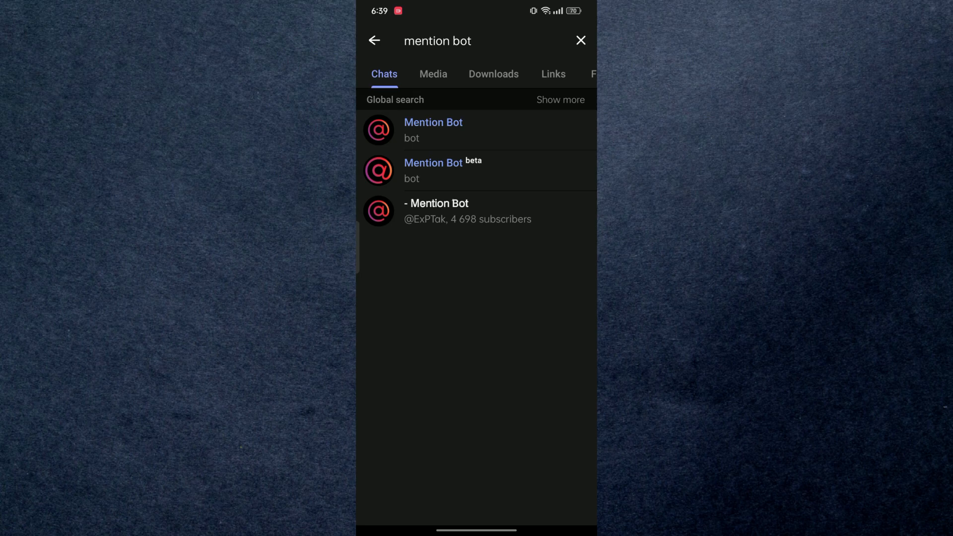
click(432, 130)
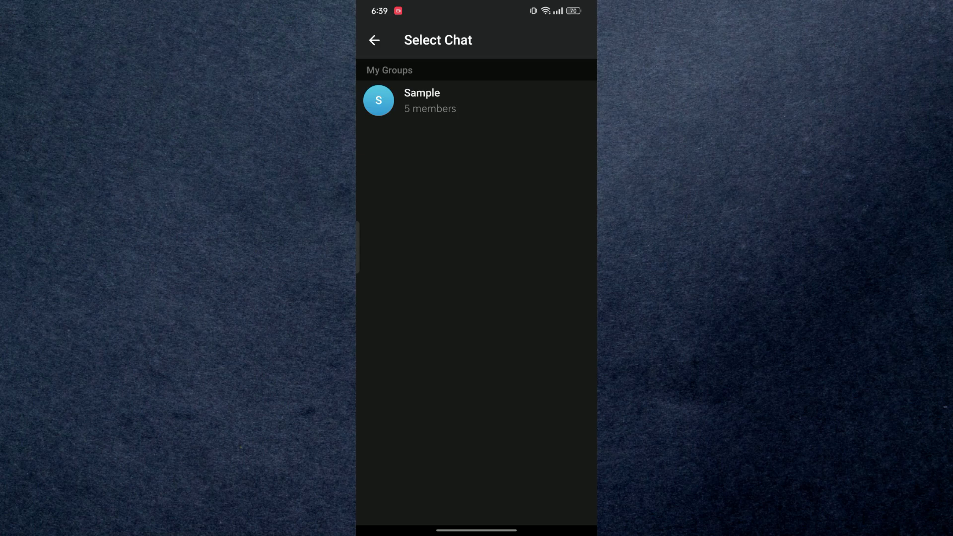
Add Mention Bot to Sample as a plain member, then view the group's info.
click(422, 100)
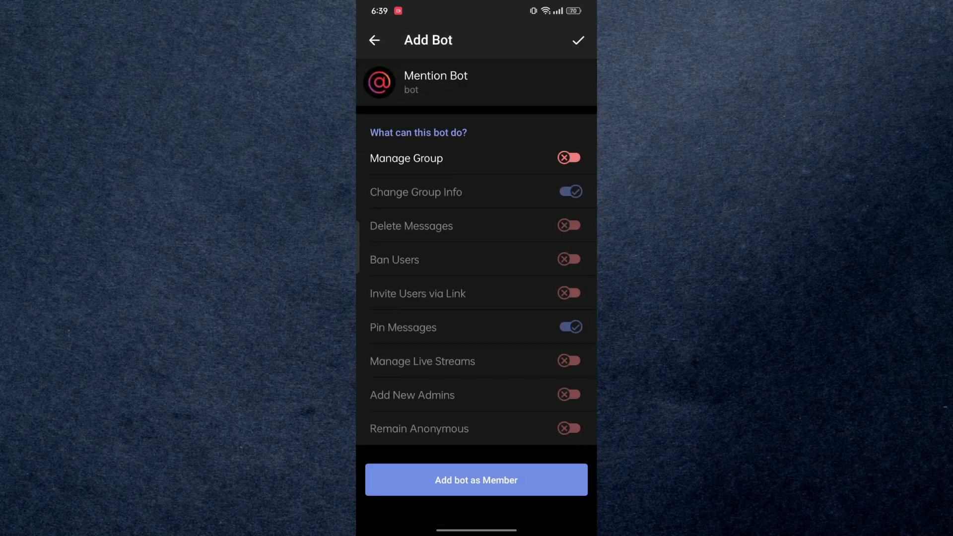
click(568, 158)
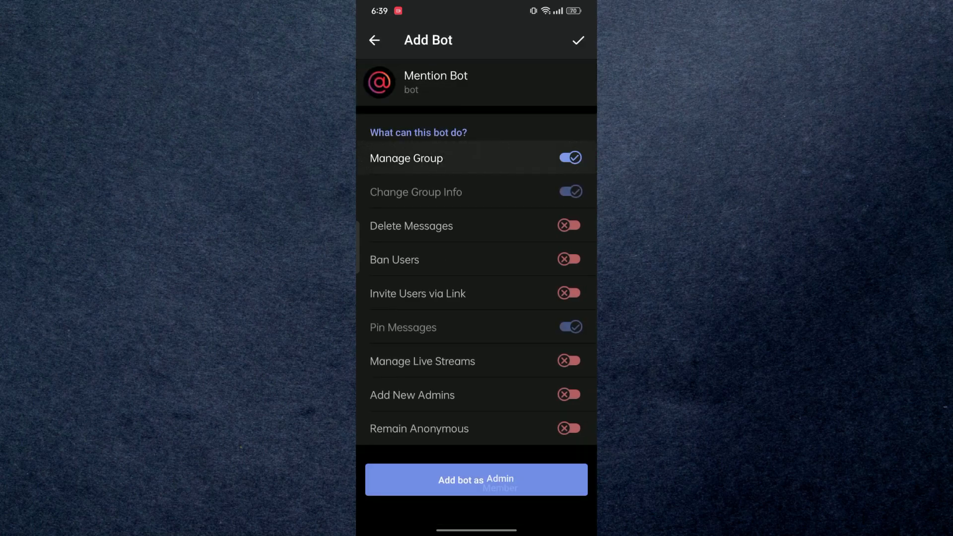
click(569, 158)
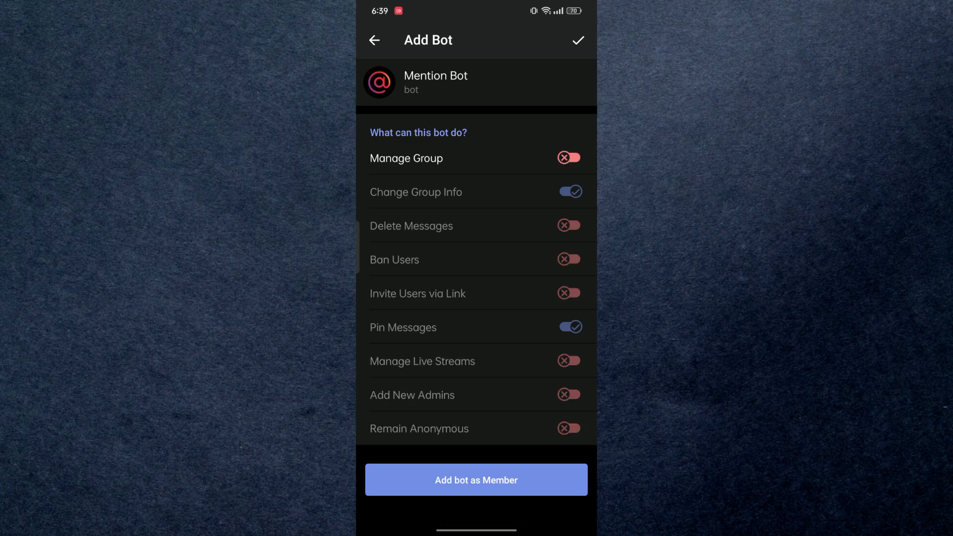
click(476, 479)
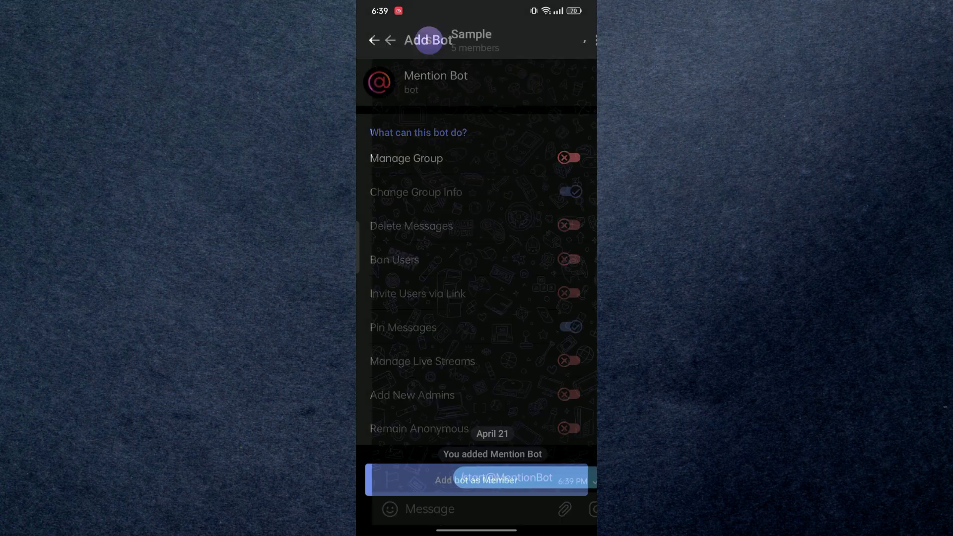
click(476, 480)
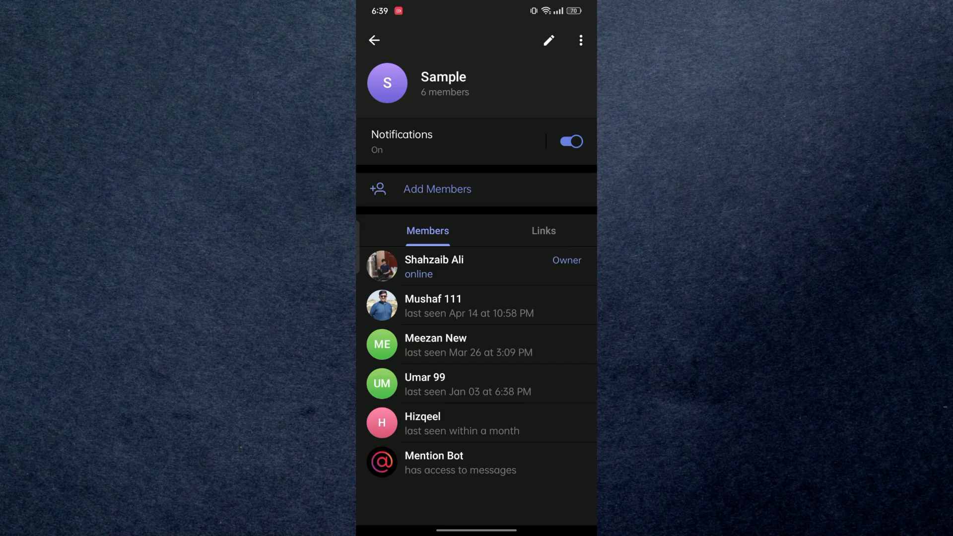
Promote Mention Bot to administrator in the Sample group's edit settings and confirm.
click(580, 40)
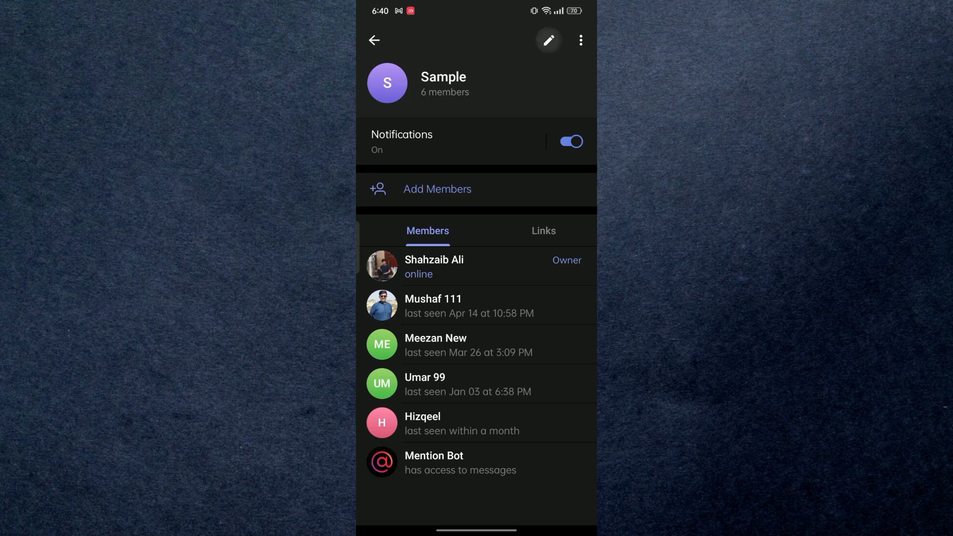
click(548, 40)
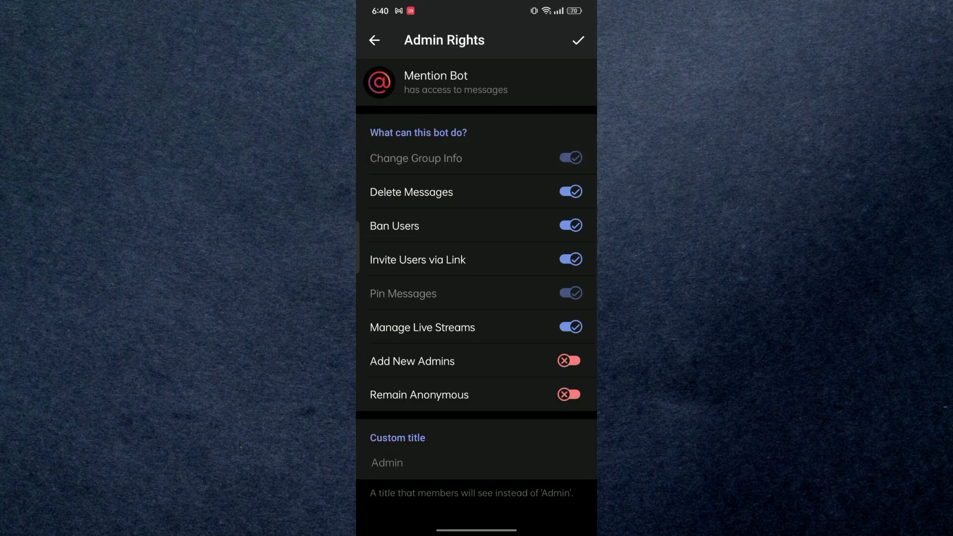
click(577, 40)
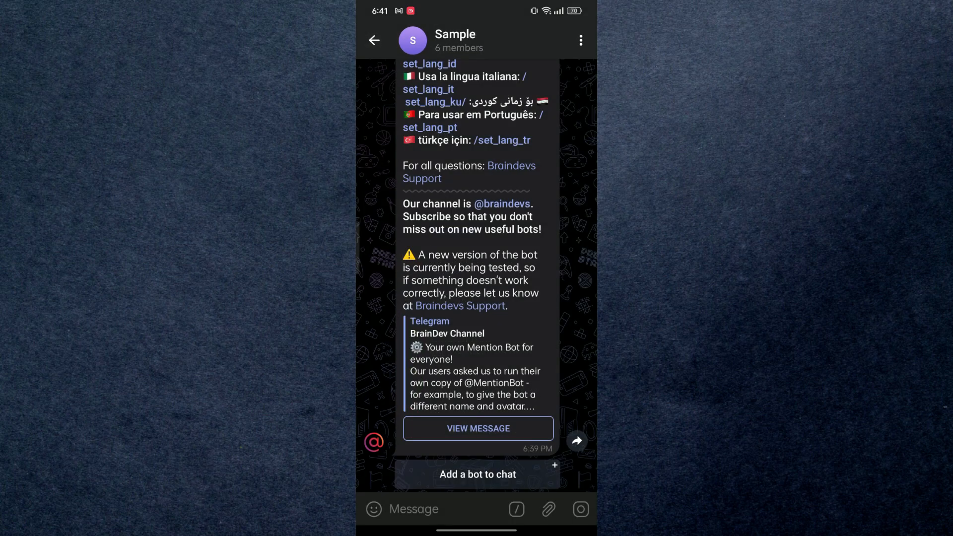
text(@all)
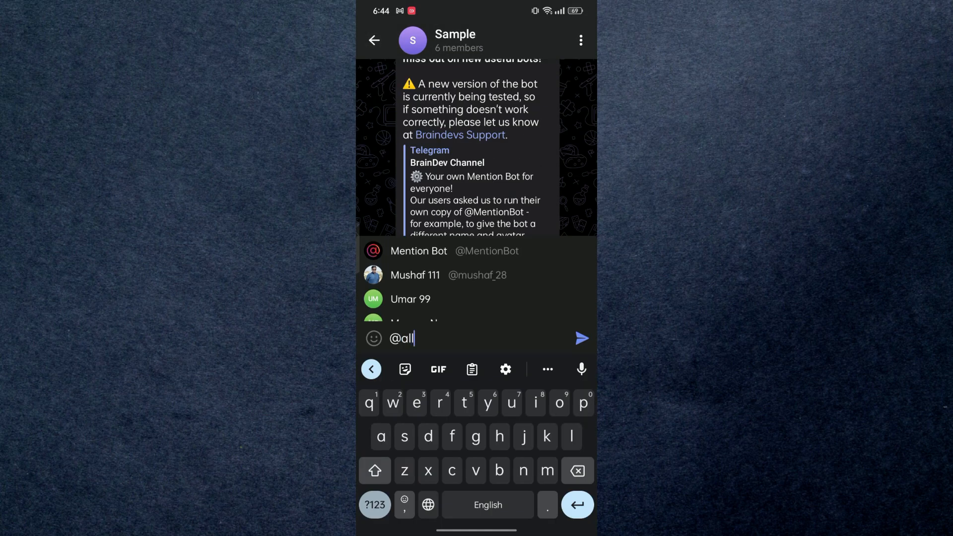
click(580, 338)
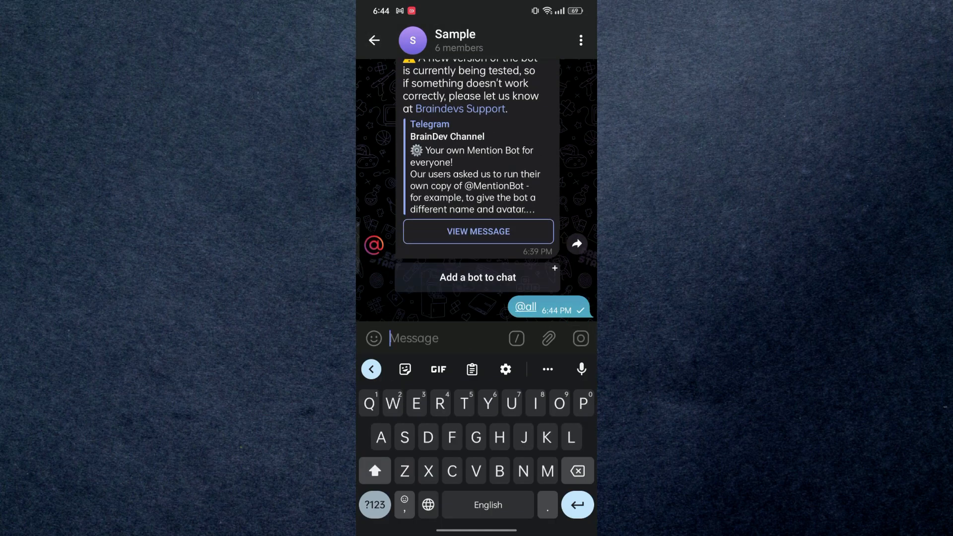